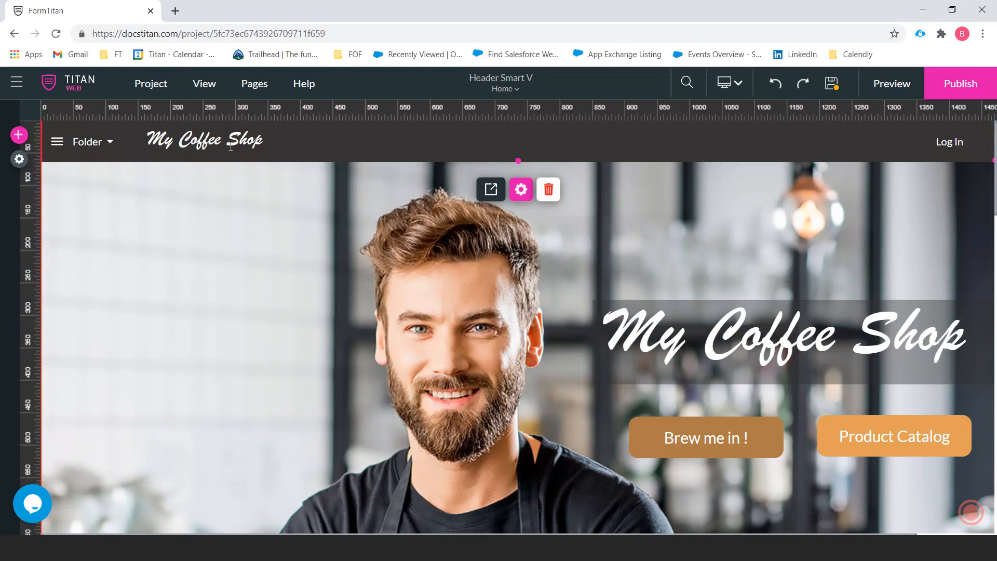
Step: From Pages > Manage Menu, toggle the site header and login button off and back on
{"action": "left_click", "coordinate": [254, 83]}
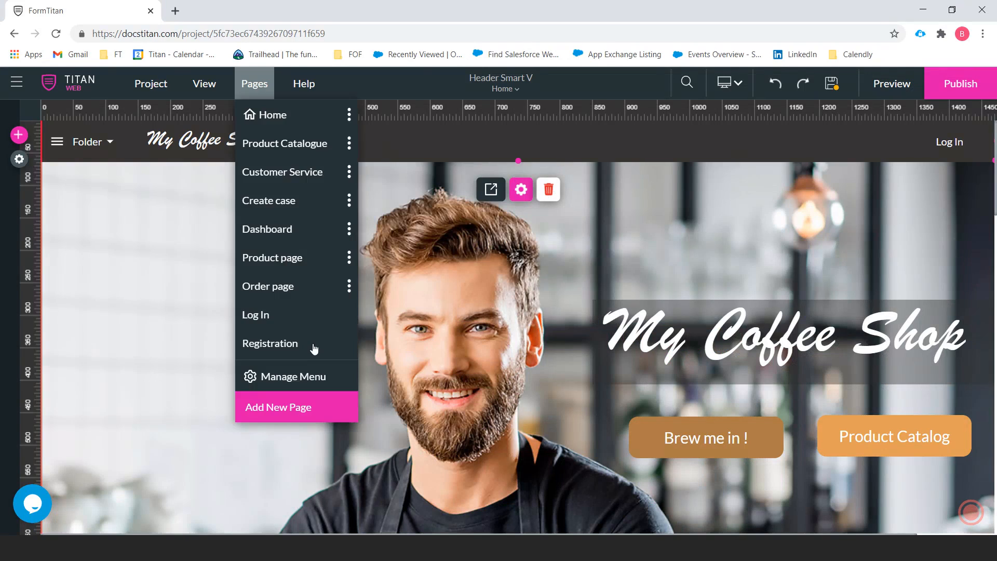
{"action": "left_click", "coordinate": [292, 376]}
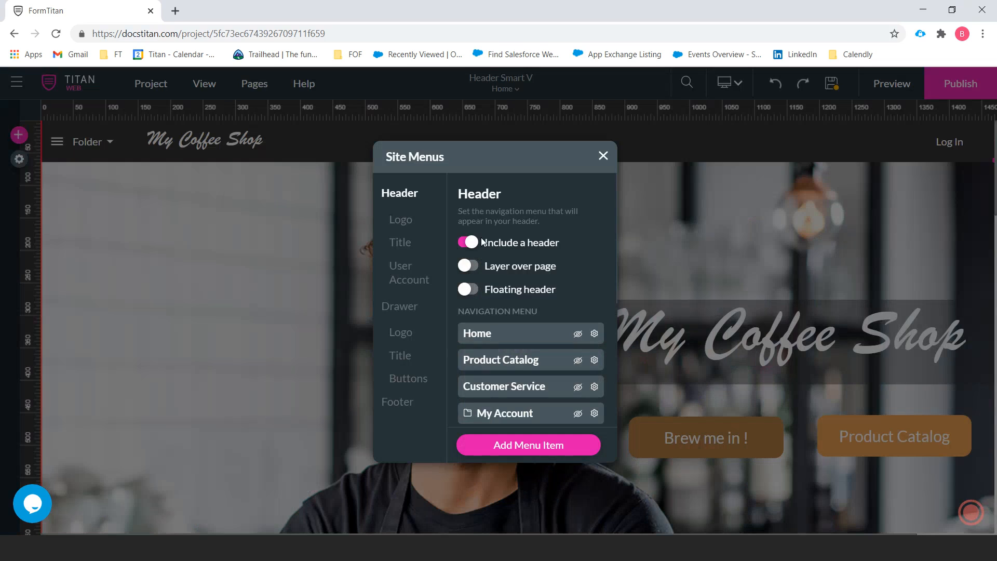
{"action": "left_click", "coordinate": [468, 243]}
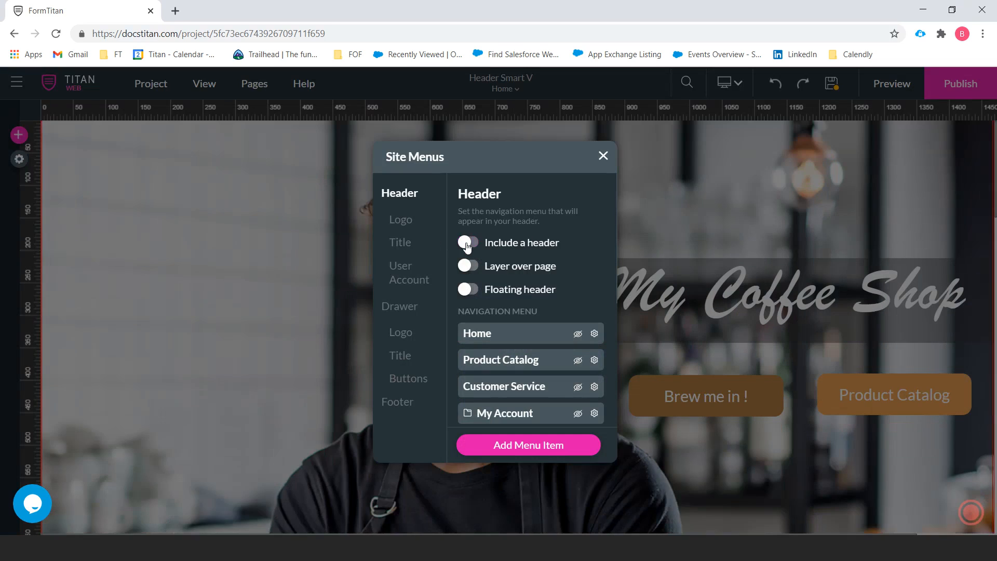
{"action": "left_click", "coordinate": [410, 272]}
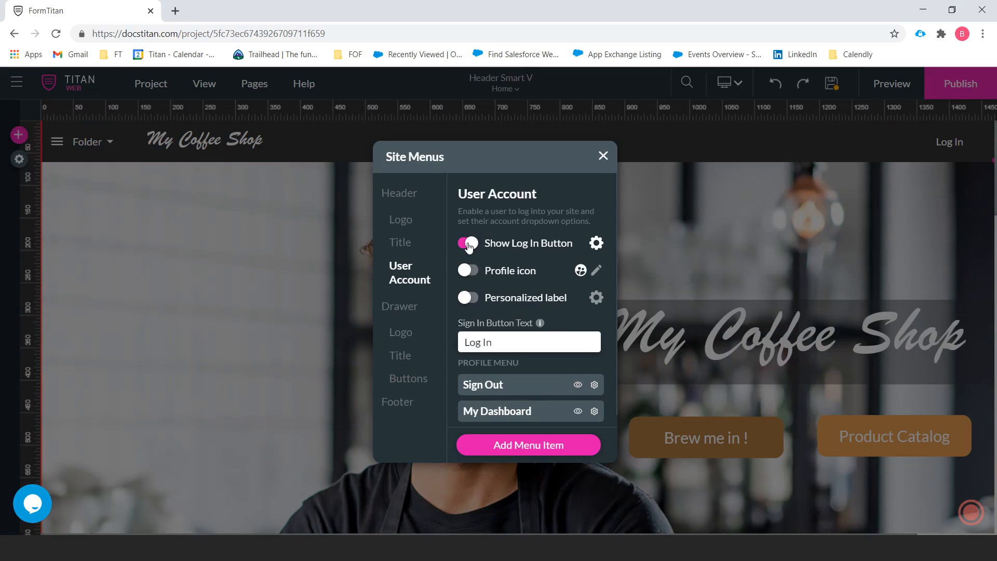
{"action": "left_click", "coordinate": [468, 243]}
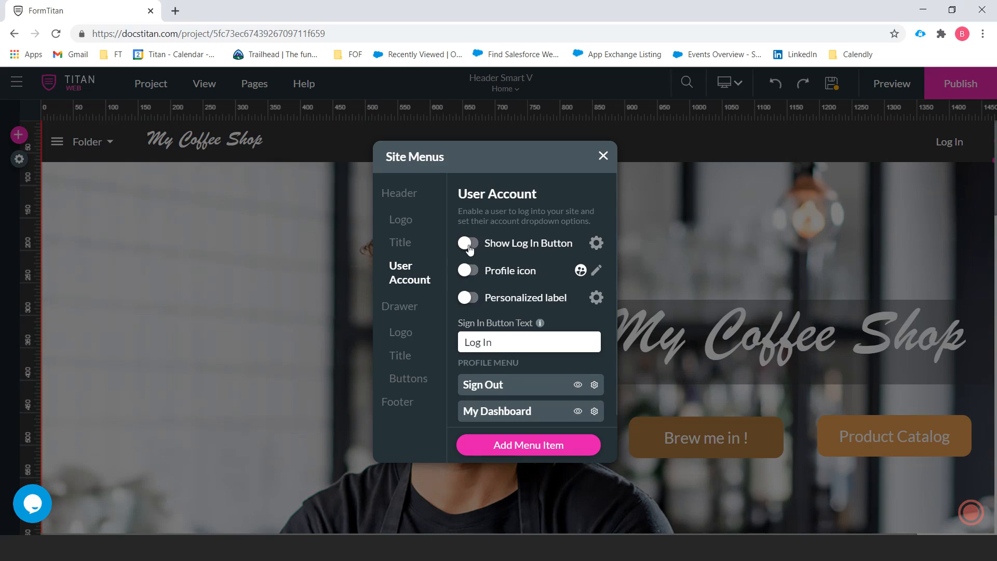
{"action": "left_click", "coordinate": [468, 243]}
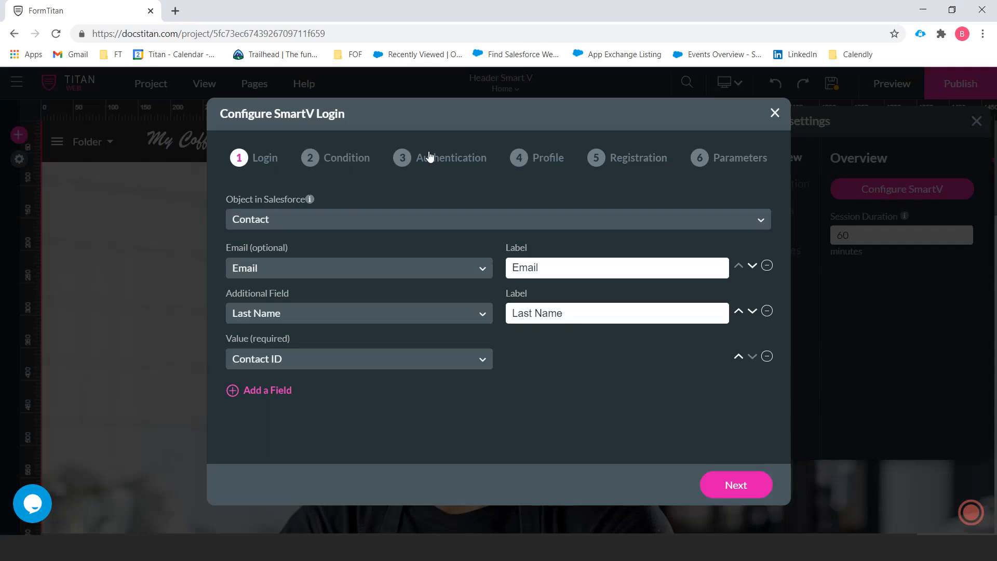
{"action": "mouse_move", "coordinate": [776, 118]}
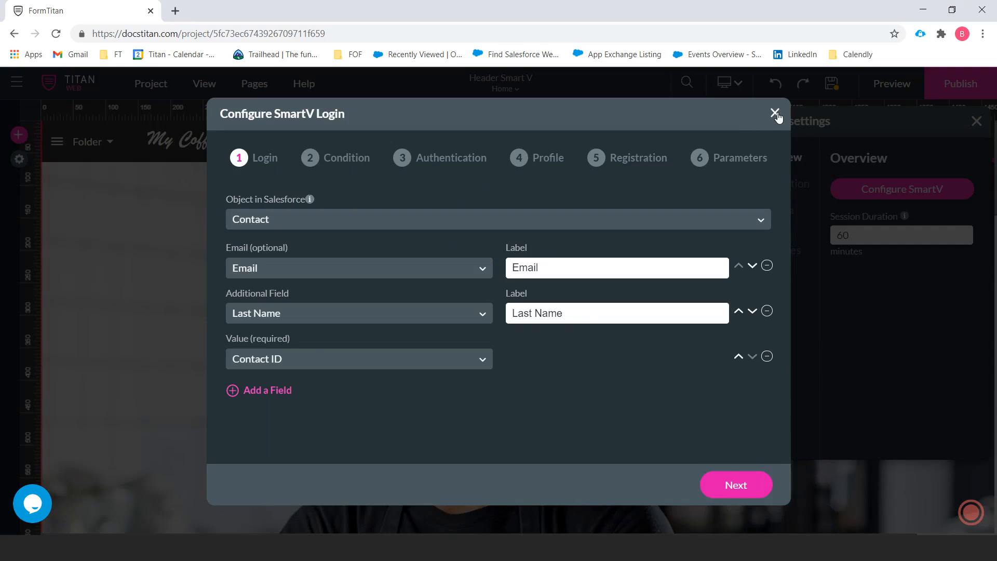
{"action": "mouse_move", "coordinate": [776, 116]}
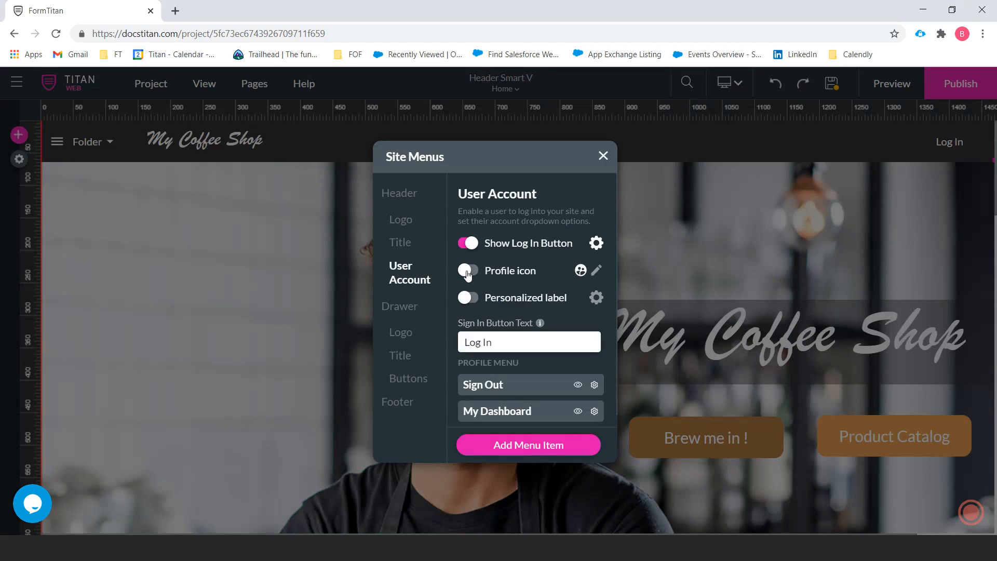
Step: Switch on the header profile icon and search the icon picker for 'user'
{"action": "left_click", "coordinate": [468, 270]}
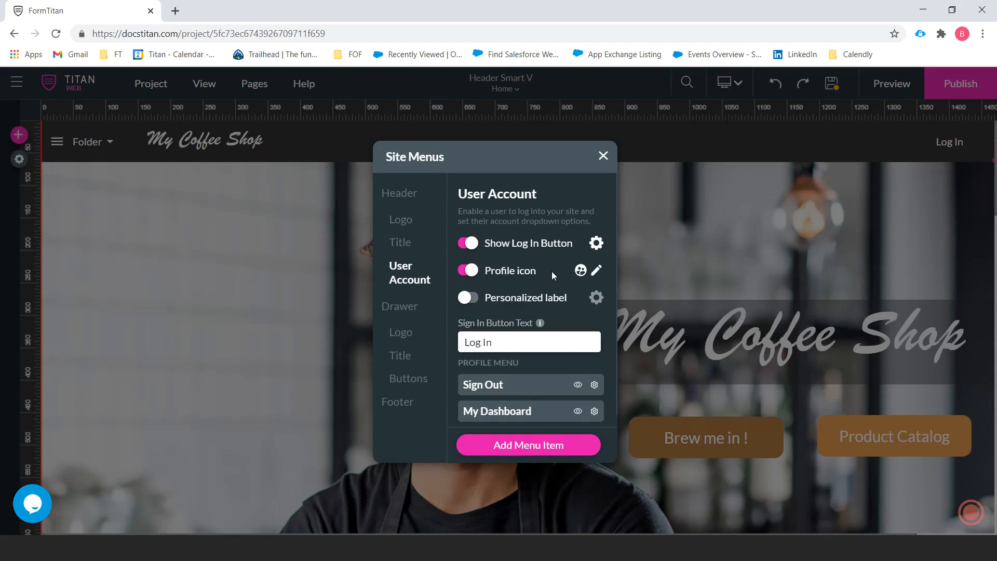
{"action": "left_click", "coordinate": [596, 270]}
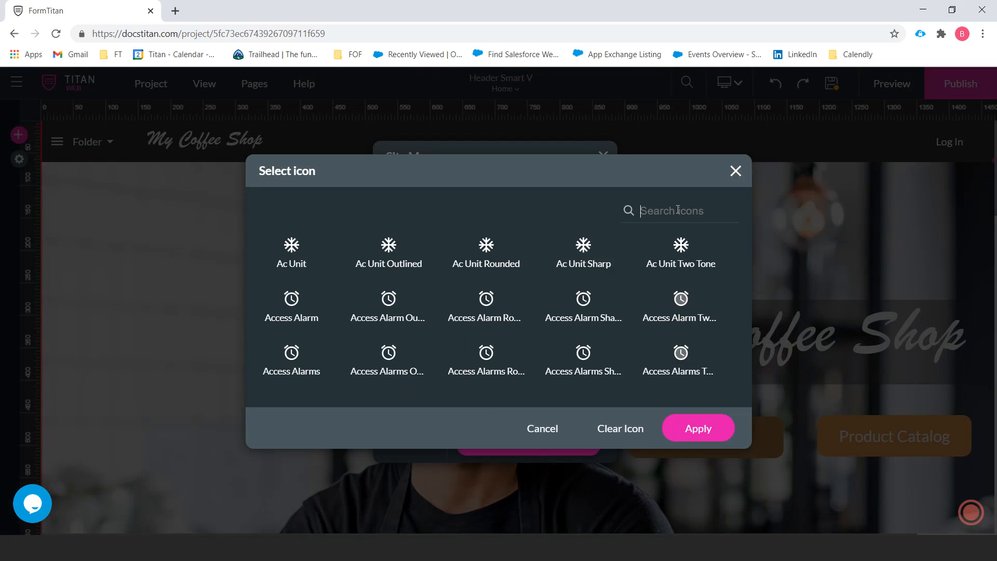
{"action": "type", "text": "user"}
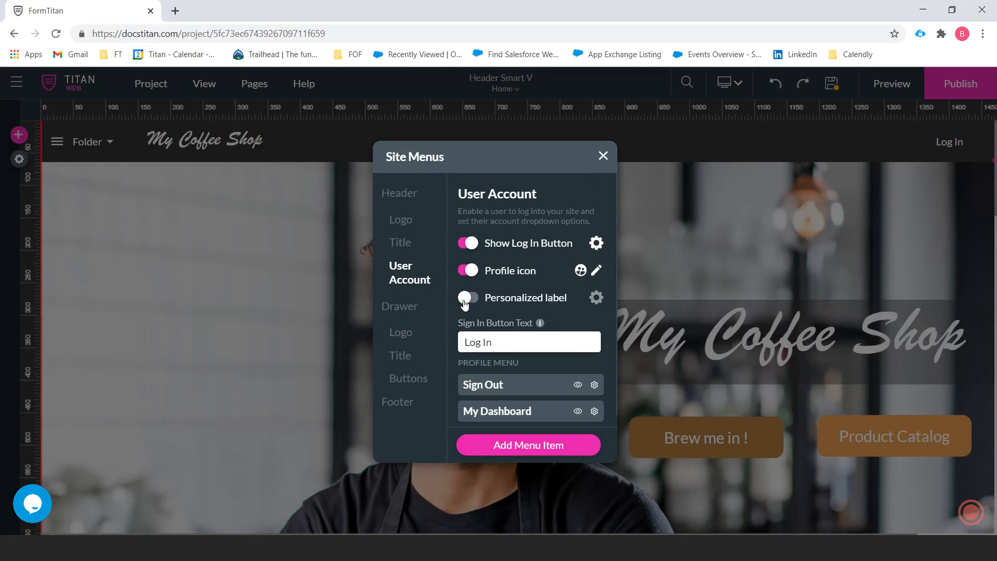
Step: Turn on the personalized label and insert the First Name field after 'Hello,'
{"action": "left_click", "coordinate": [597, 297]}
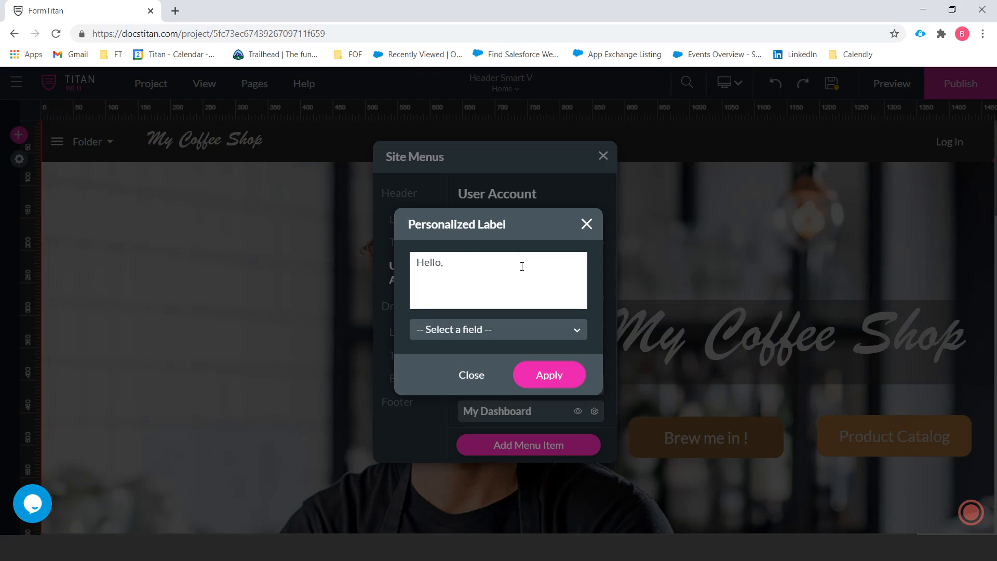
{"action": "mouse_move", "coordinate": [496, 331]}
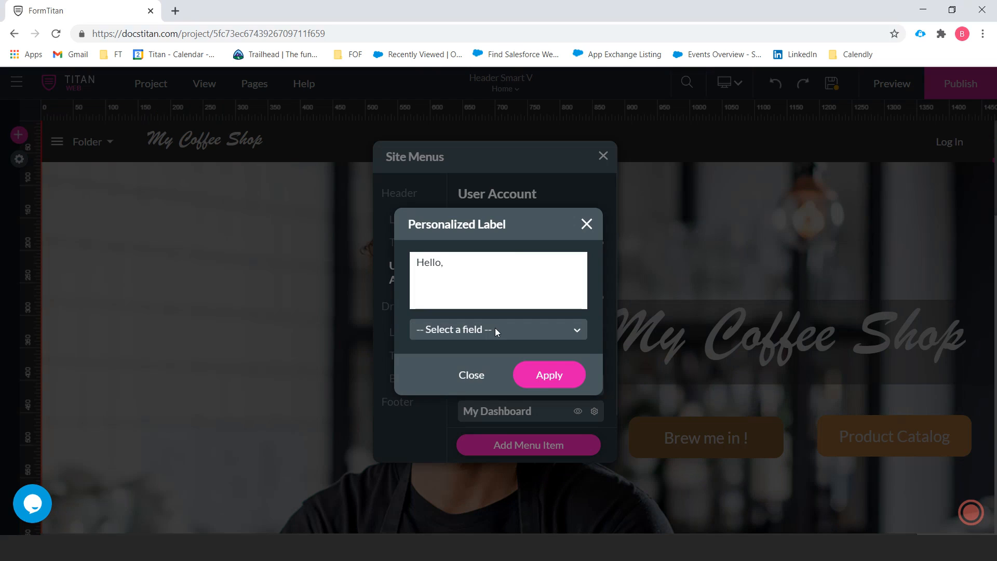
{"action": "left_click", "coordinate": [498, 329]}
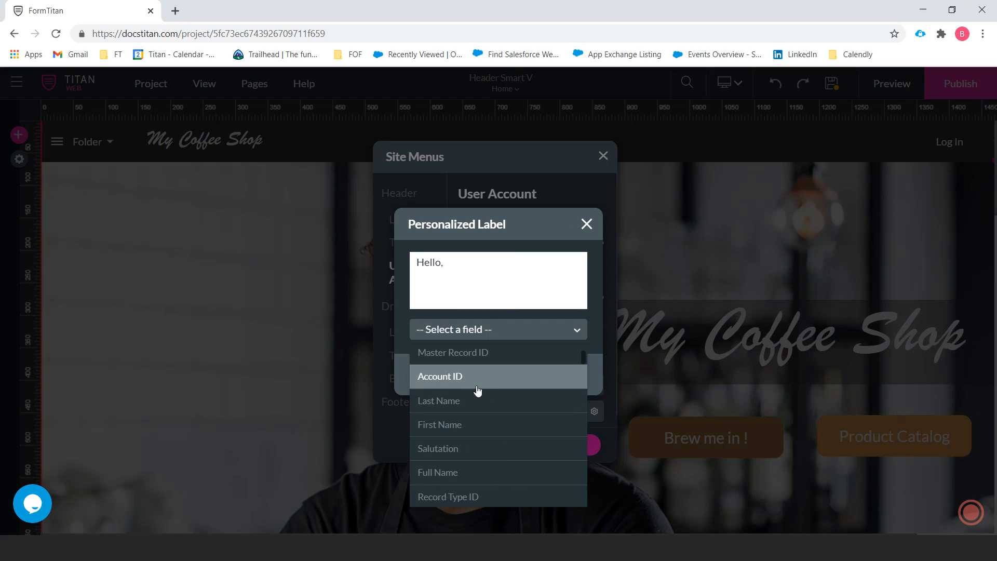
{"action": "type", "text": "fi"}
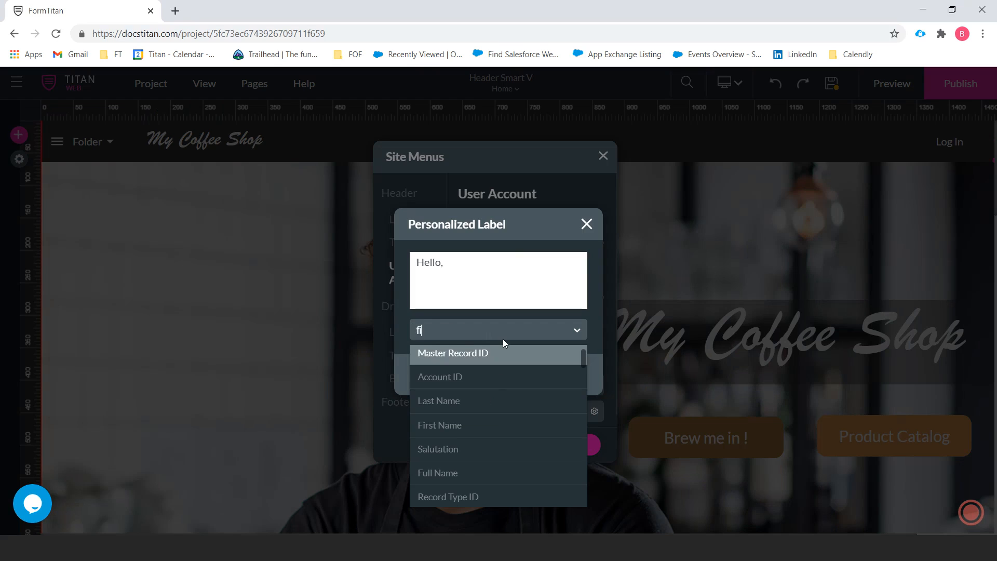
{"action": "left_click", "coordinate": [439, 425]}
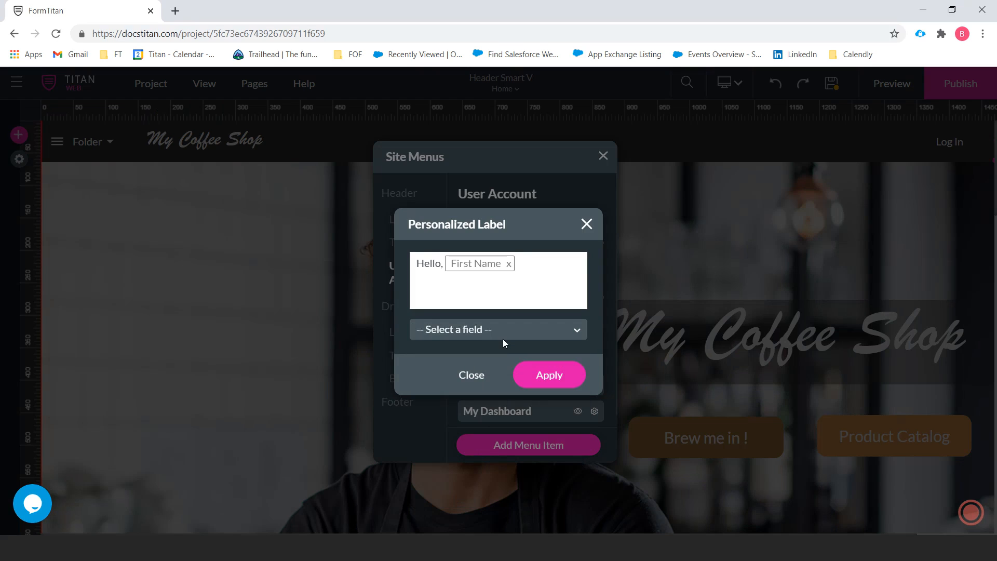
{"action": "left_click", "coordinate": [498, 329]}
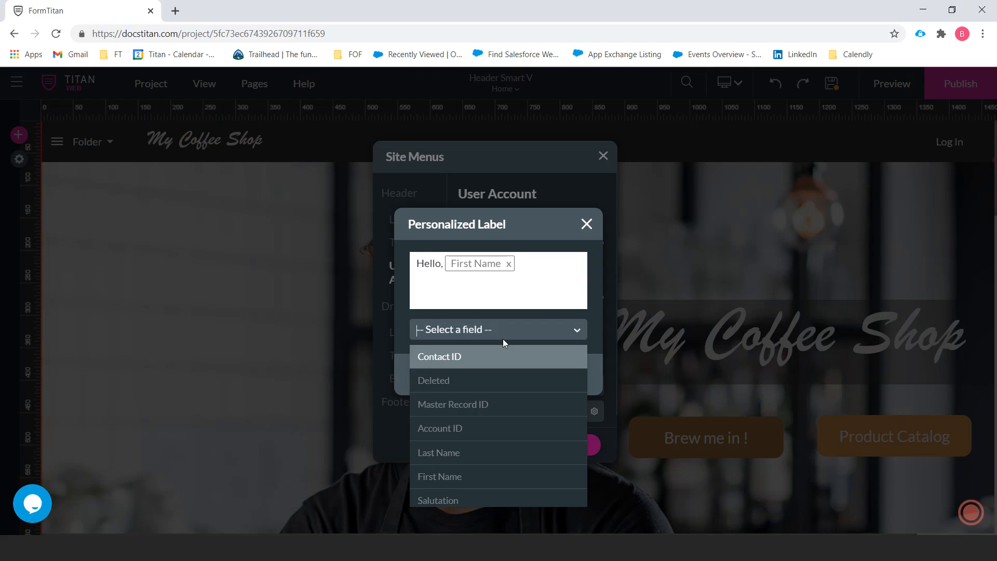
{"action": "left_click", "coordinate": [539, 267]}
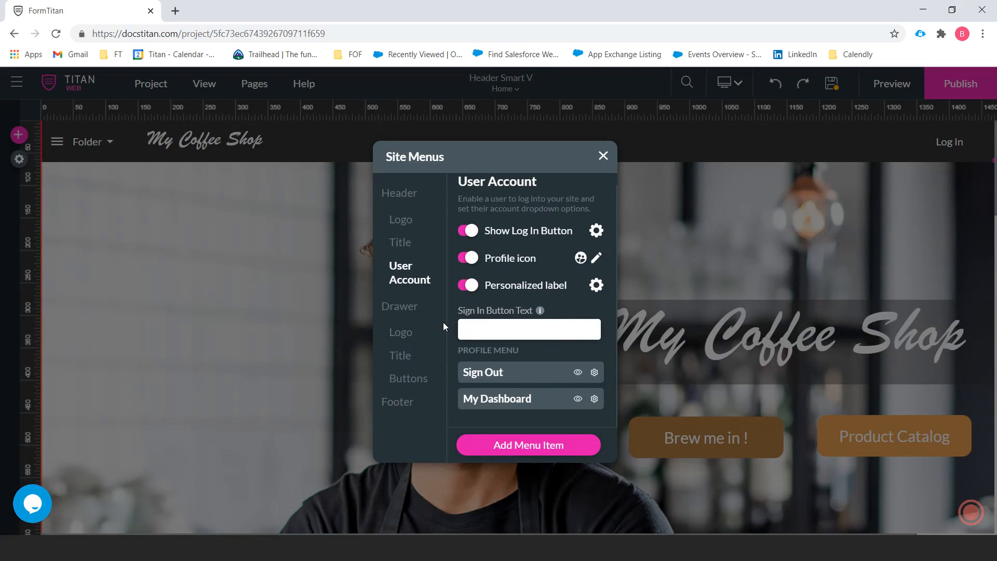
Step: Replace the Sign In Button Text 'Log In' with 'Let's Get Started!'
{"action": "type", "text": "Let's Get"}
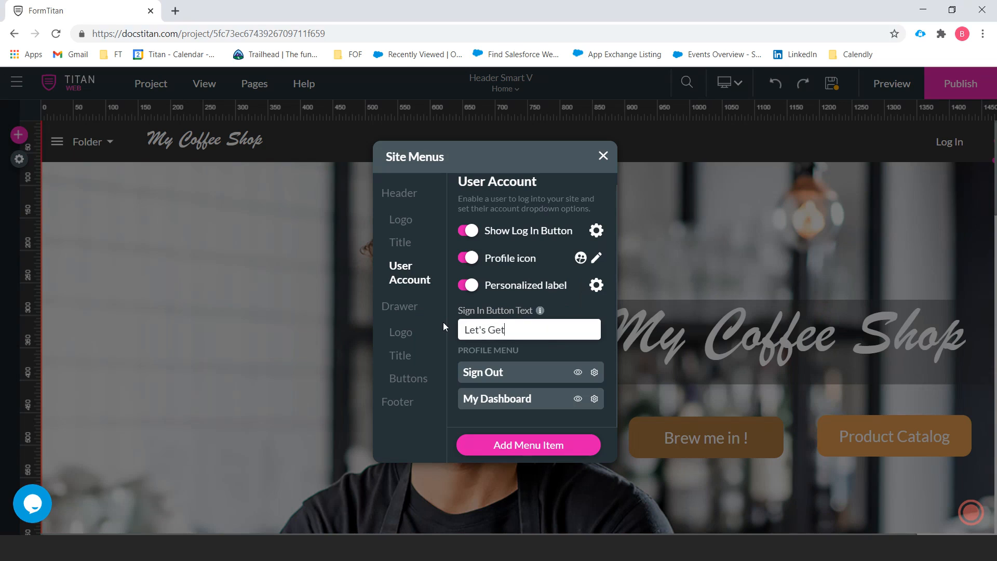
{"action": "type", "text": "Started!"}
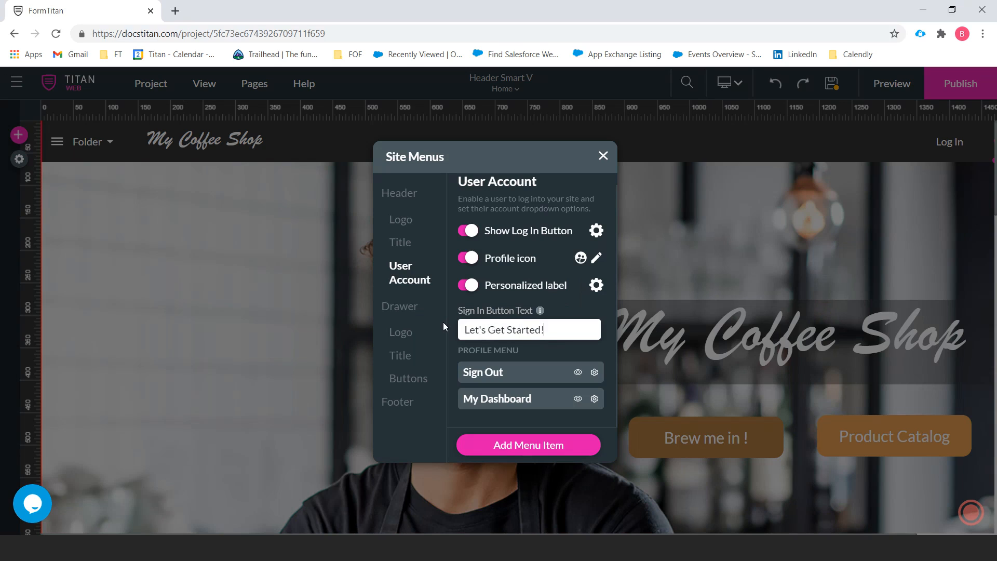
{"action": "mouse_move", "coordinate": [503, 372]}
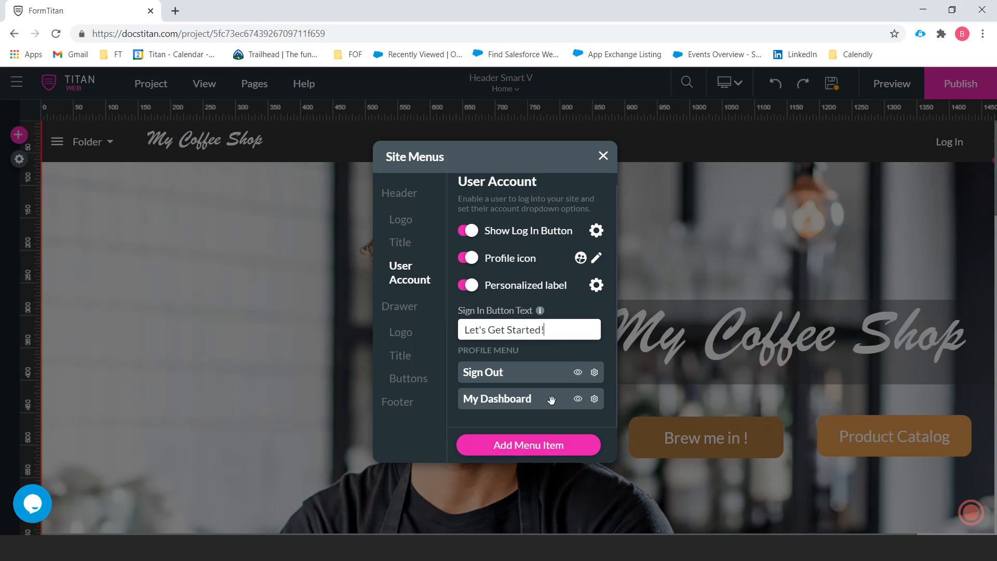
{"action": "type", "text": "Log In"}
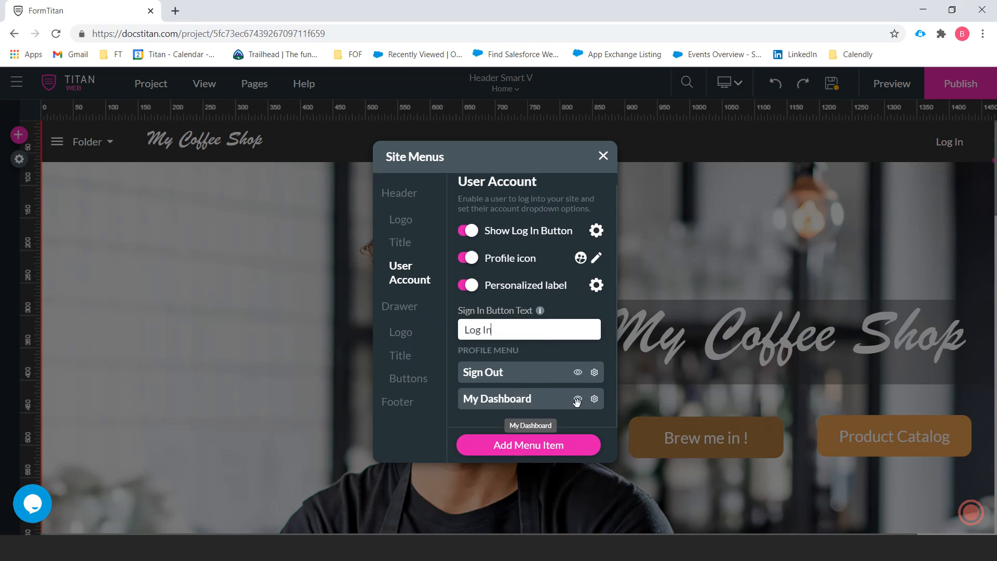
{"action": "triple_click", "coordinate": [477, 329]}
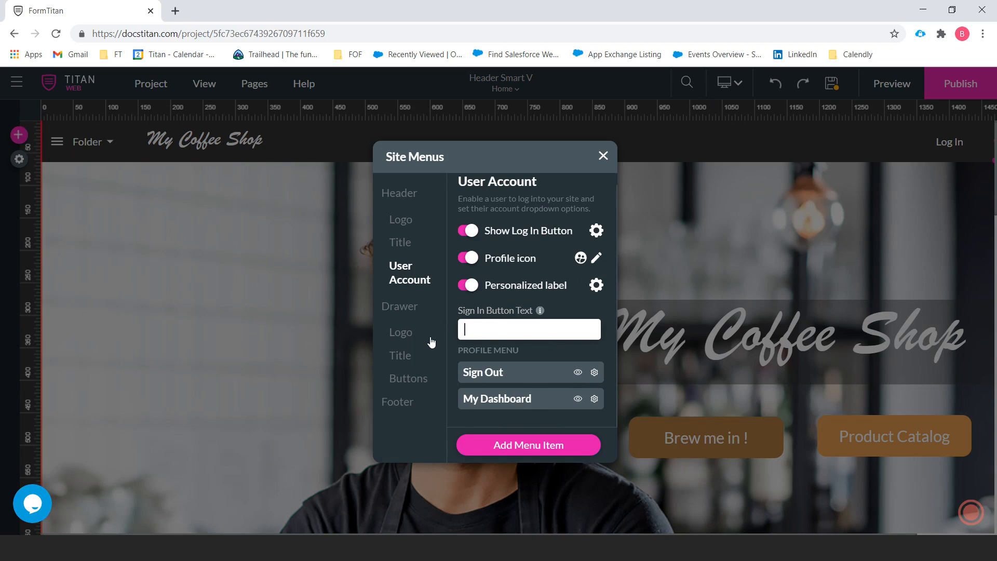
{"action": "type", "text": "Let's Get STarted!"}
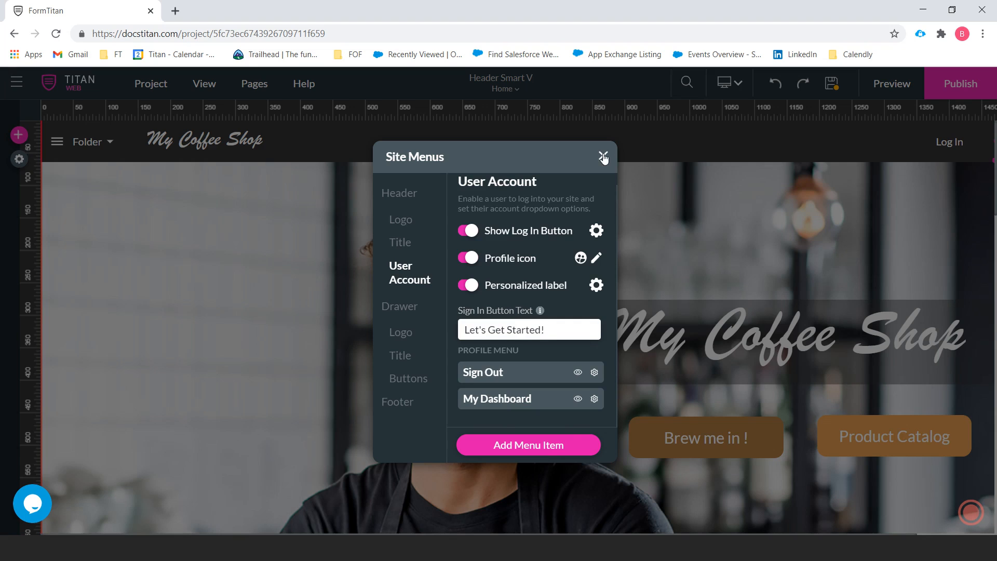
Step: Preview the site and sign in on the Log In page with an email address
{"action": "left_click", "coordinate": [602, 157]}
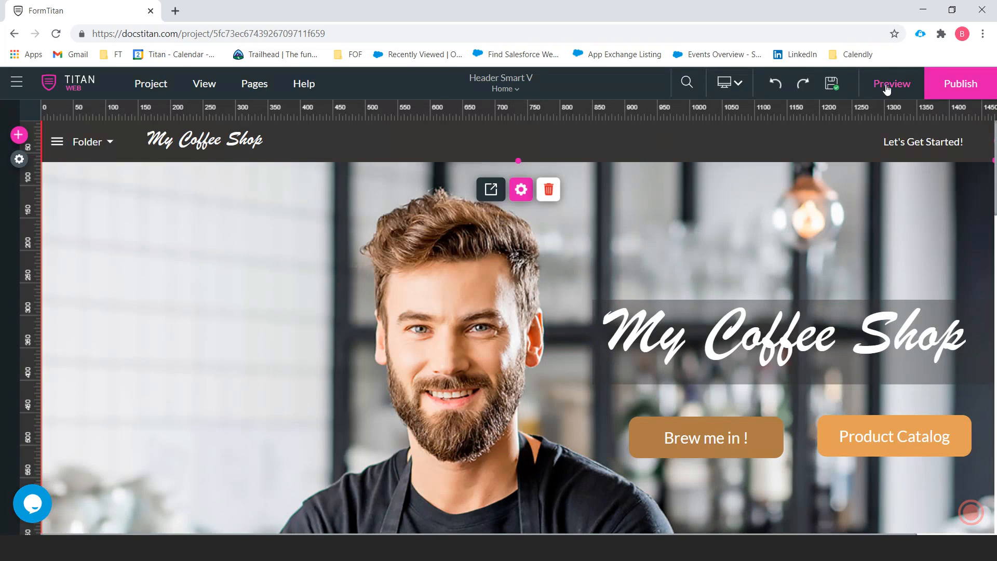
{"action": "left_click", "coordinate": [890, 83]}
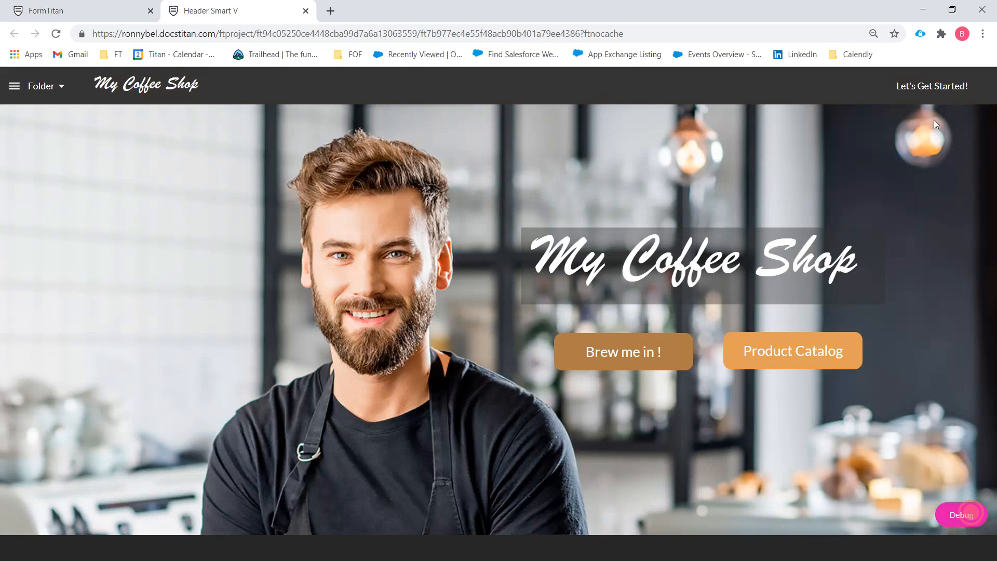
{"action": "mouse_move", "coordinate": [958, 93]}
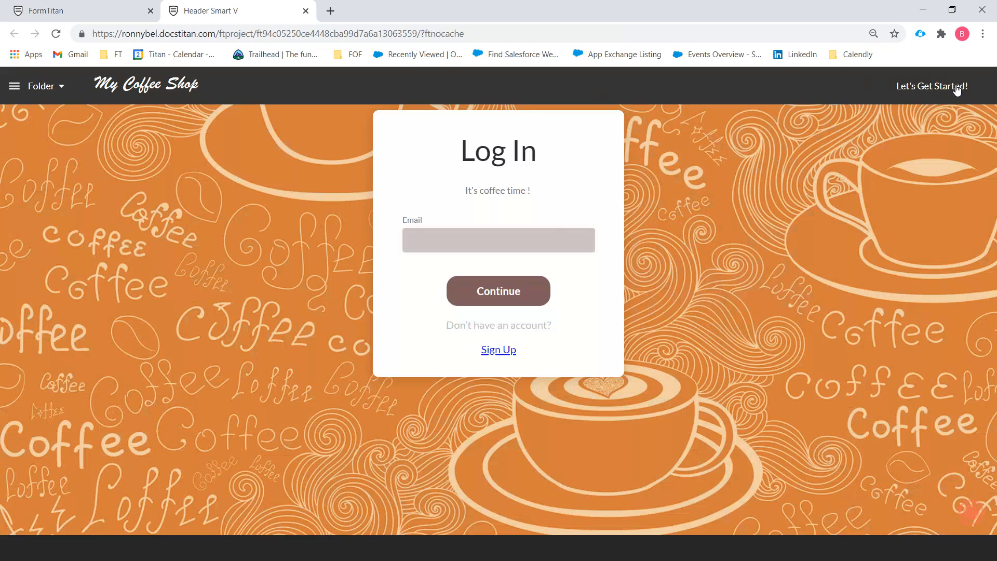
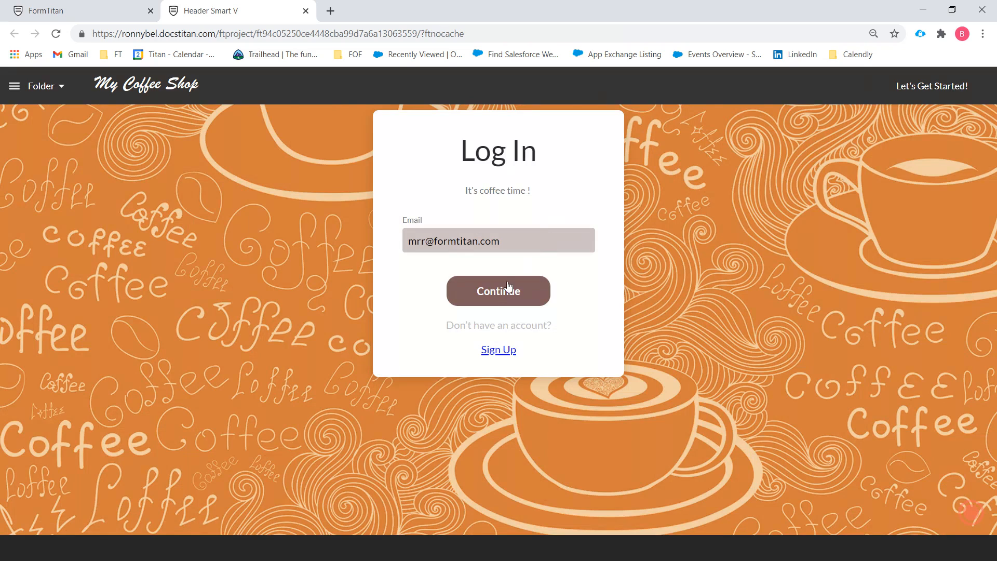
{"action": "left_click", "coordinate": [498, 291]}
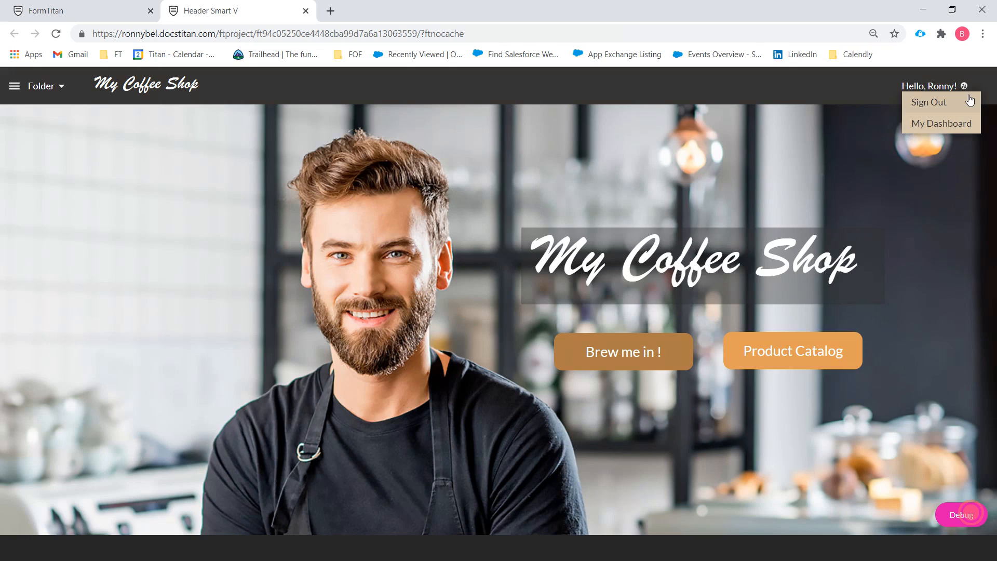
{"action": "mouse_move", "coordinate": [955, 146]}
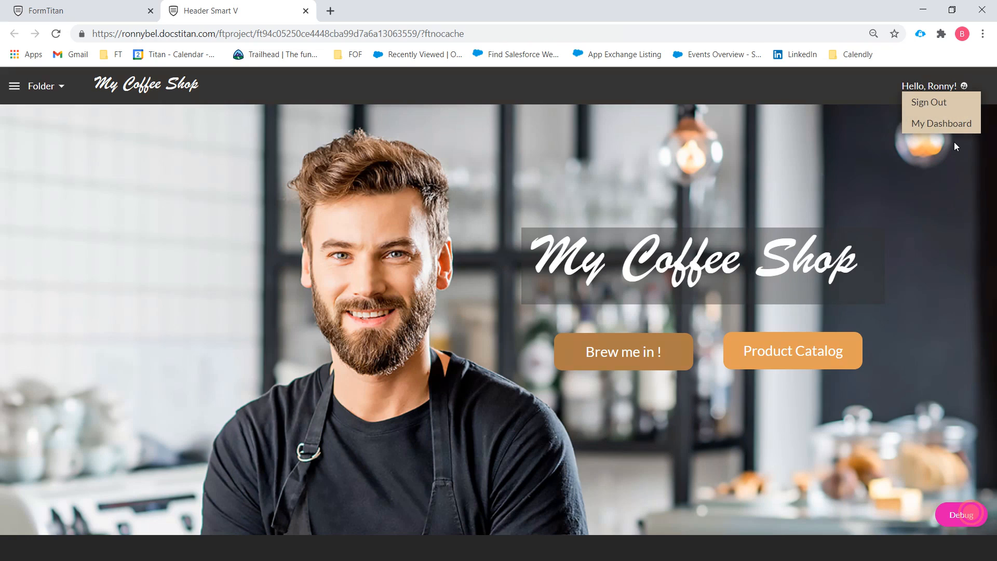
{"action": "mouse_move", "coordinate": [912, 179]}
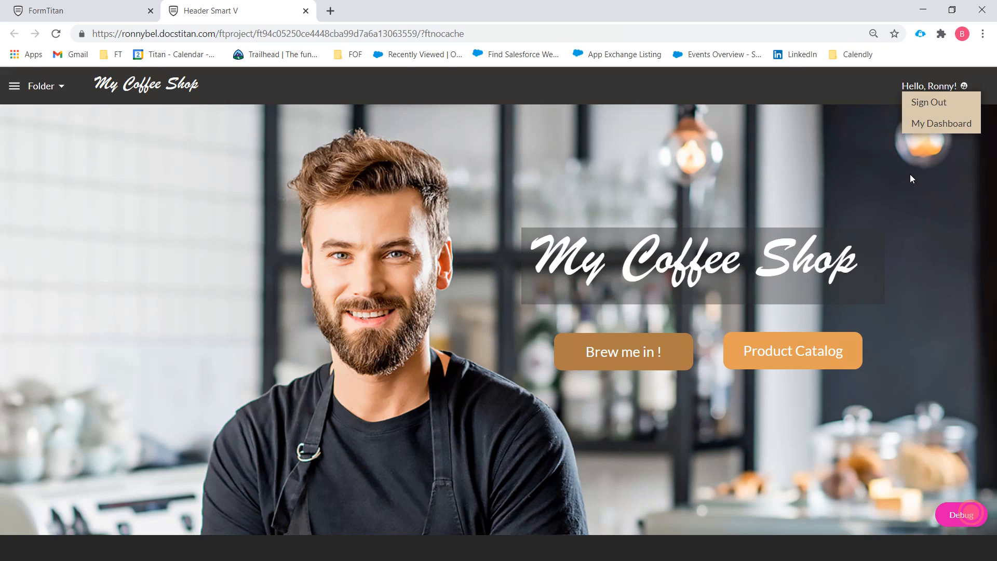